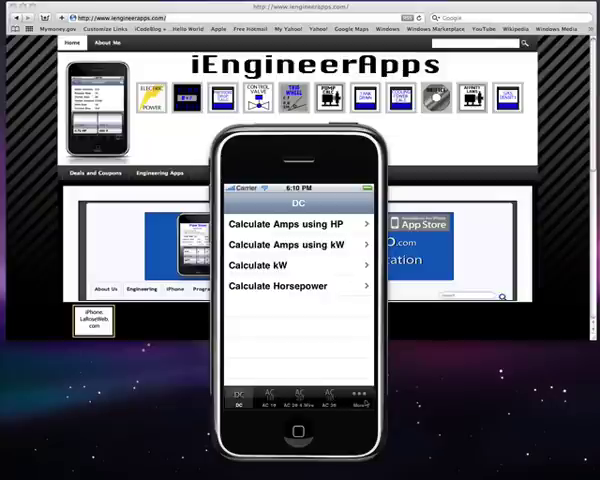
Look over the extra calculators list and the DC amps-from-horsepower calculator
{"action": "left_click", "coordinate": [360, 406]}
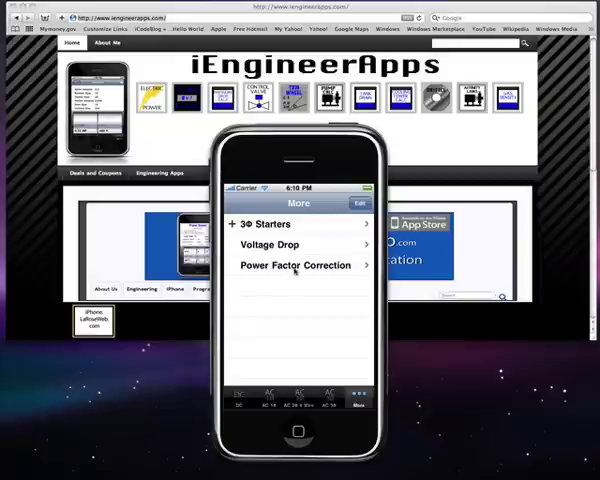
{"action": "left_click", "coordinate": [244, 400]}
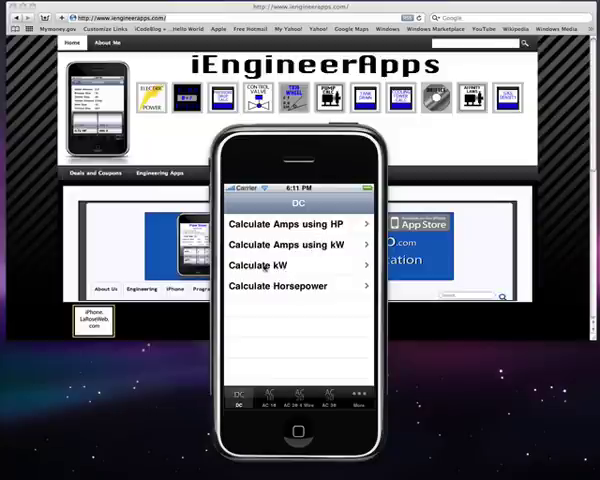
{"action": "left_click", "coordinate": [287, 223]}
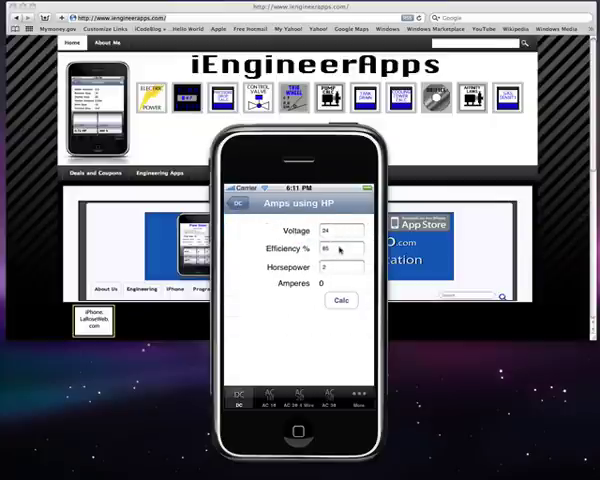
{"action": "left_click", "coordinate": [340, 300]}
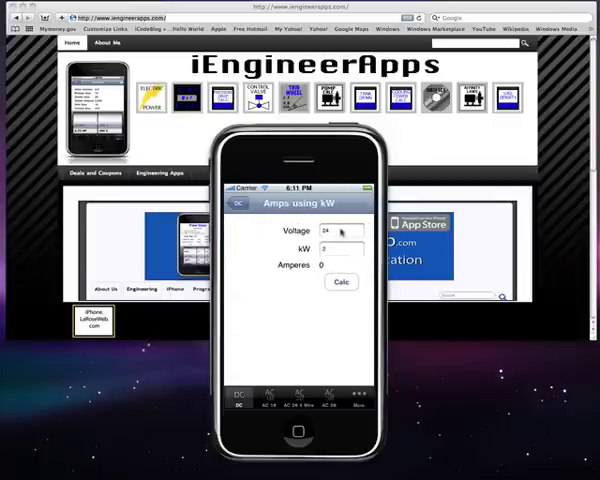
View the DC amps-from-kW and AC single-phase horsepower calculators, ending on the AC 2Φ 4-wire list
{"action": "left_click", "coordinate": [237, 203]}
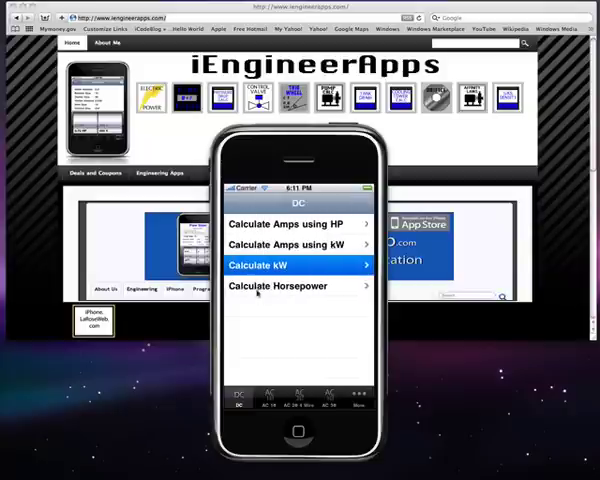
{"action": "left_click", "coordinate": [278, 286]}
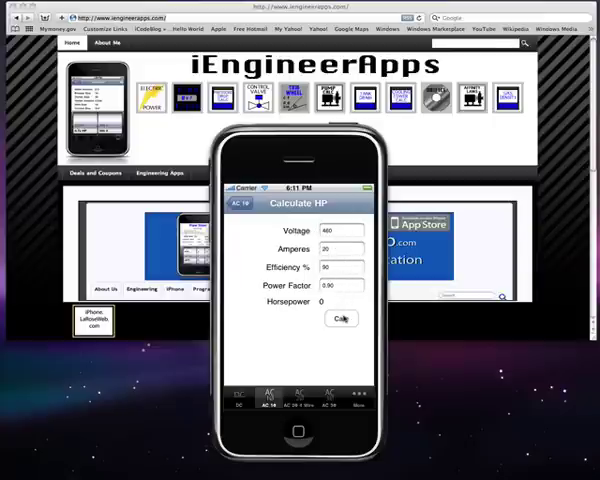
{"action": "left_click", "coordinate": [340, 318]}
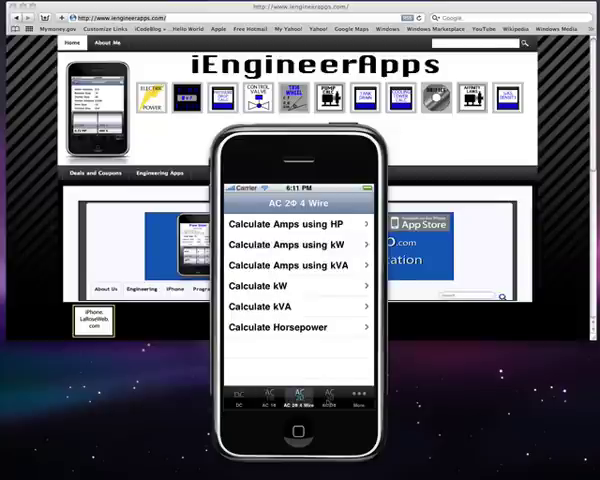
Size a three-phase starter's breaker, wire and conduit by choosing motor horsepower and voltage
{"action": "left_click", "coordinate": [333, 398]}
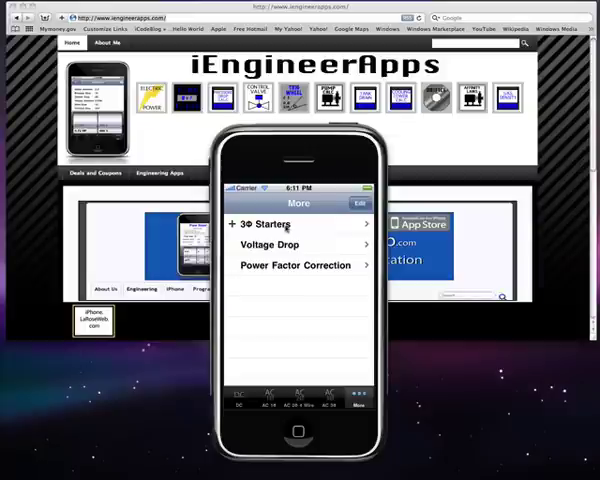
{"action": "left_click", "coordinate": [283, 224]}
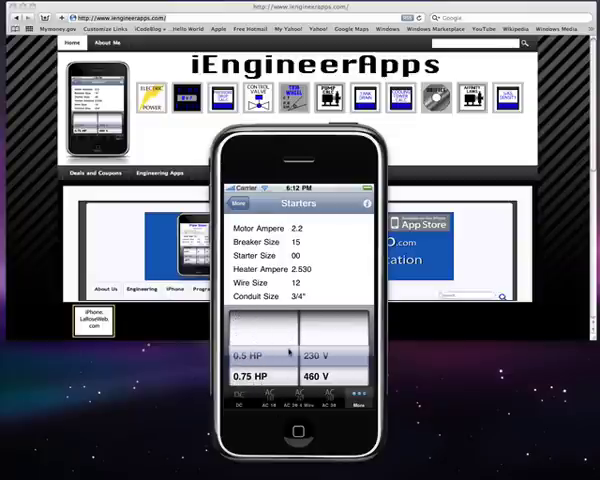
{"action": "scroll", "scroll_direction": "up", "scroll_amount": 3}
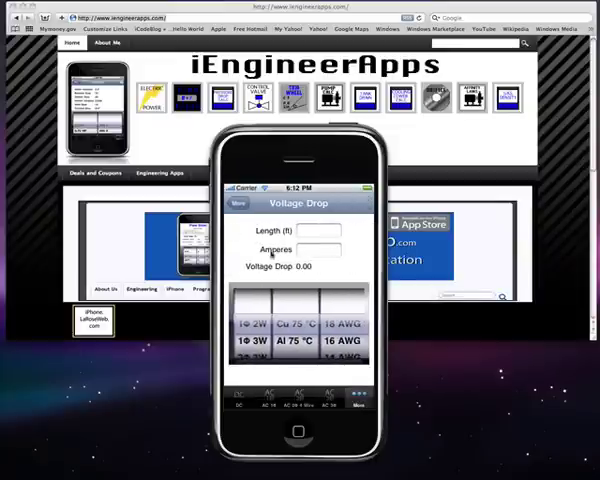
Compute voltage drop for a 500 ft, 20 A run across wire options, getting 2.12
{"action": "left_click", "coordinate": [318, 231]}
{"action": "type", "text": "50"}
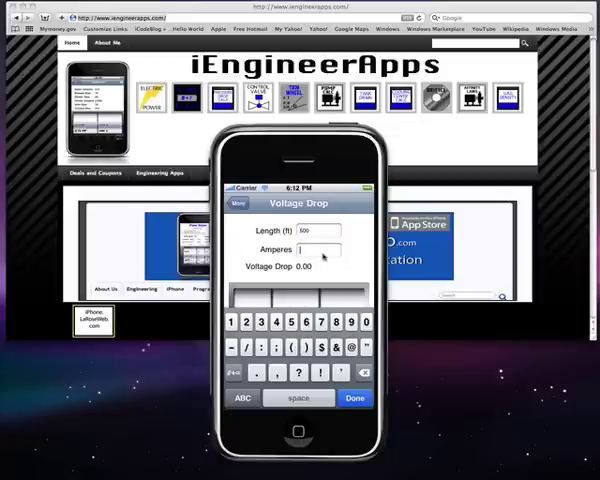
{"action": "type", "text": "0"}
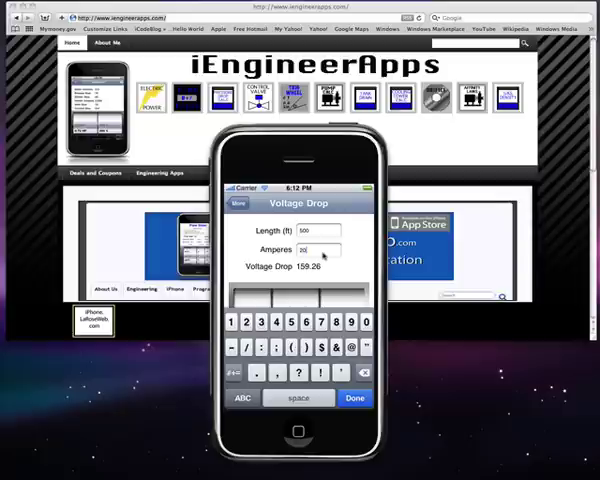
{"action": "left_click", "coordinate": [354, 398]}
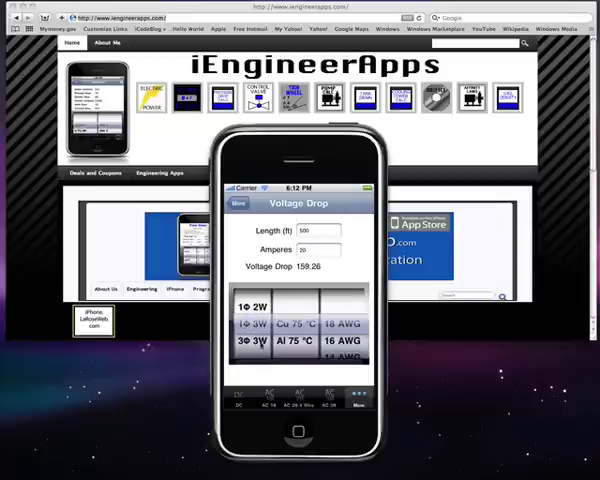
{"action": "scroll", "scroll_direction": "down", "scroll_amount": 3}
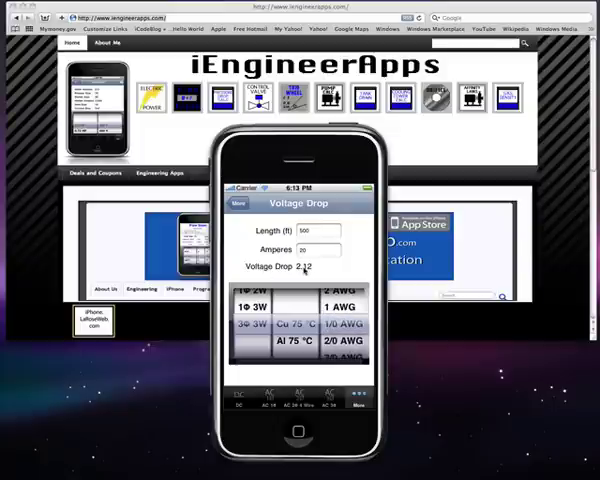
{"action": "left_click", "coordinate": [239, 204]}
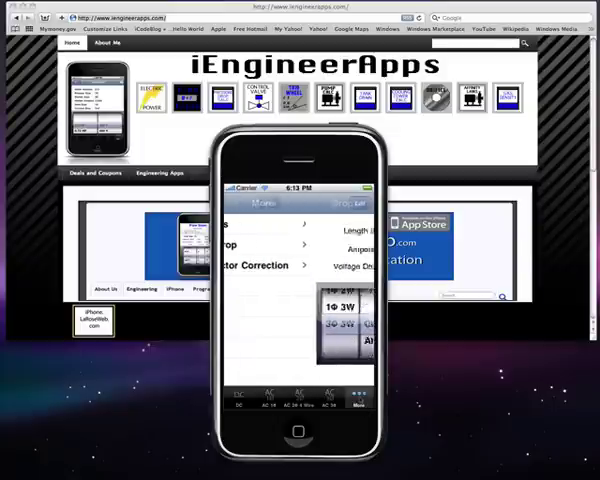
Enter a 3500 kW load and vary existing and corrected PF, yielding 4025.00 capacitor kVA
{"action": "left_click", "coordinate": [262, 265]}
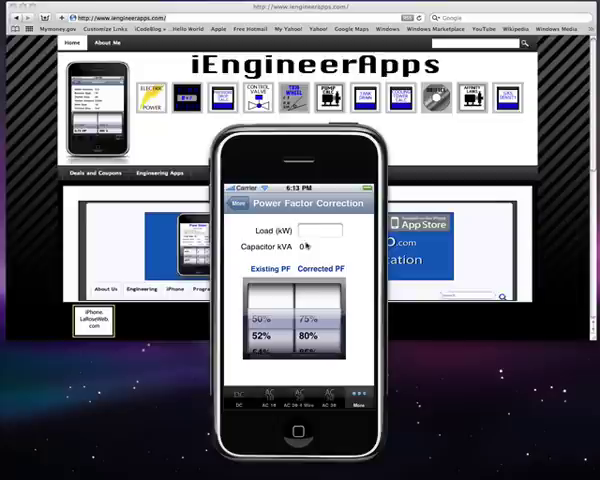
{"action": "left_click", "coordinate": [318, 231]}
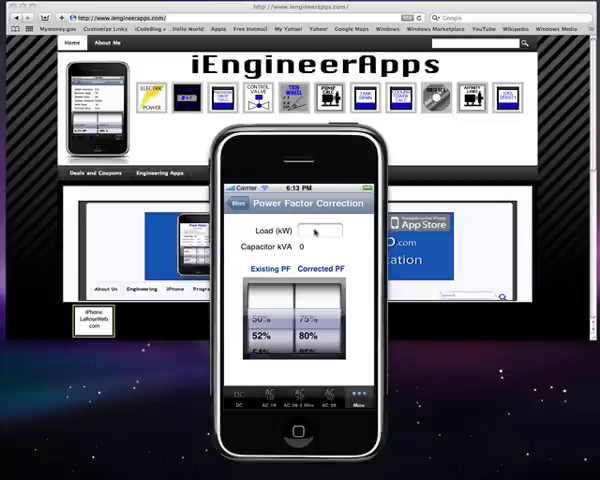
{"action": "left_click", "coordinate": [318, 231]}
{"action": "type", "text": "3500"}
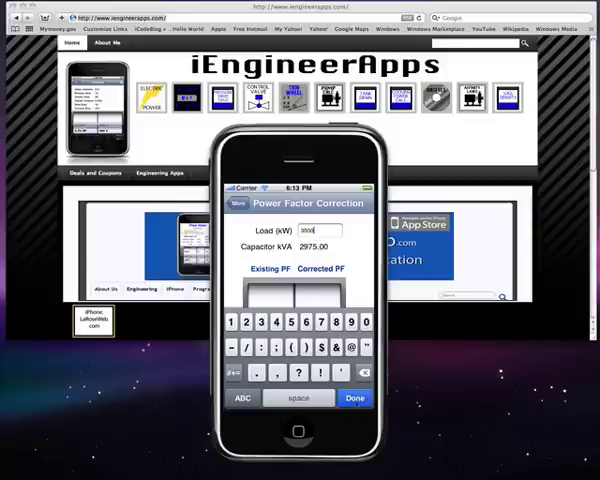
{"action": "left_click", "coordinate": [354, 397]}
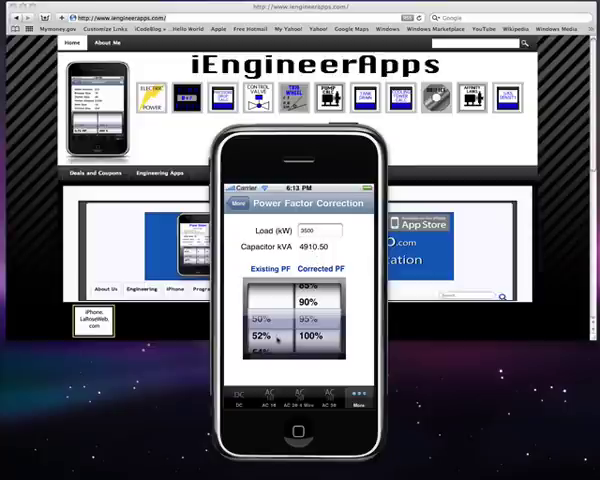
{"action": "scroll", "scroll_direction": "down", "scroll_amount": 3}
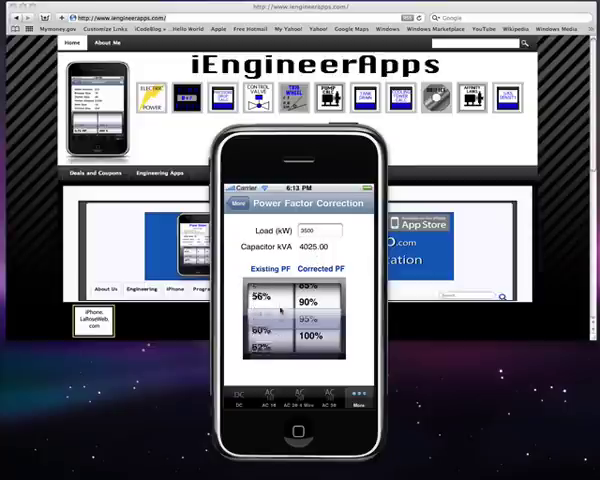